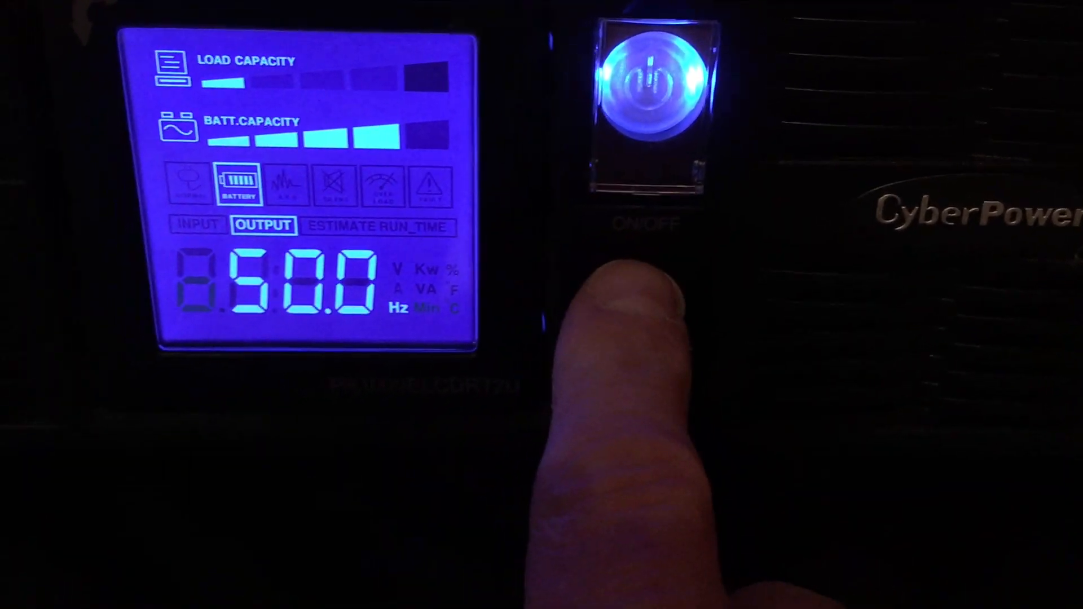
Read the UPS output frequency of 50.0 Hz while running on battery.
{"action": "left_click", "coordinate": [719, 325]}
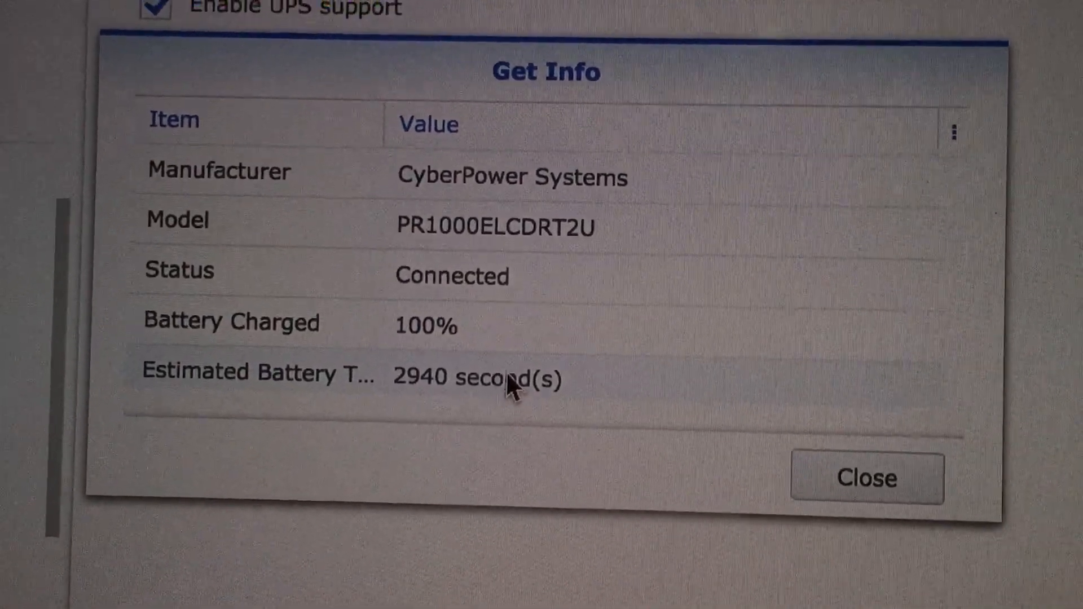
Dismiss the UPS Get Info dialog showing Connected at 100%.
{"action": "left_click", "coordinate": [866, 477]}
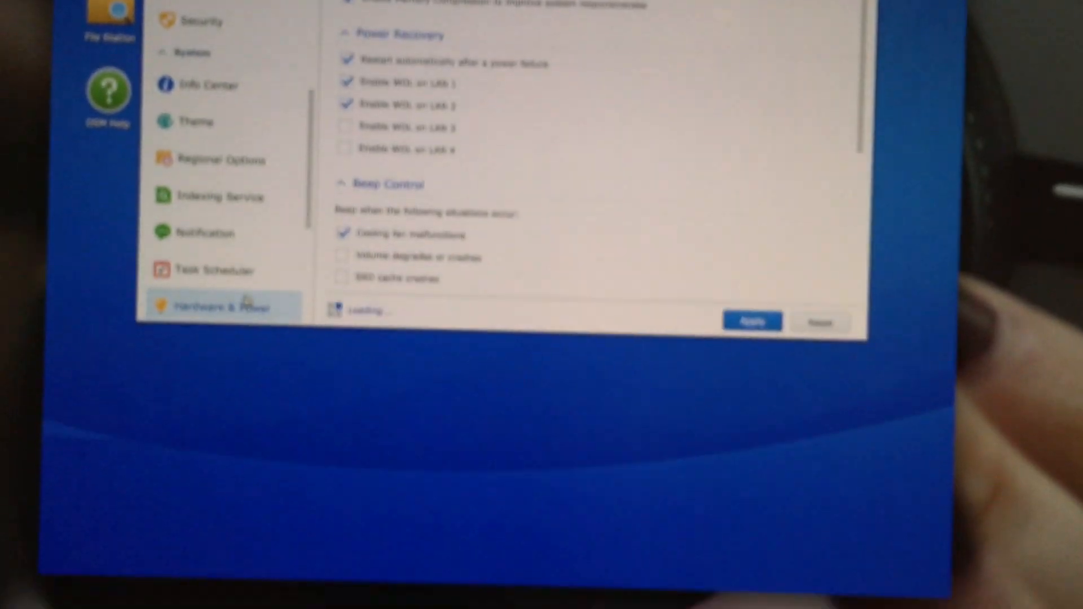
Show the UPS Device Information reporting On Battery at 77%.
{"action": "left_click", "coordinate": [648, 36]}
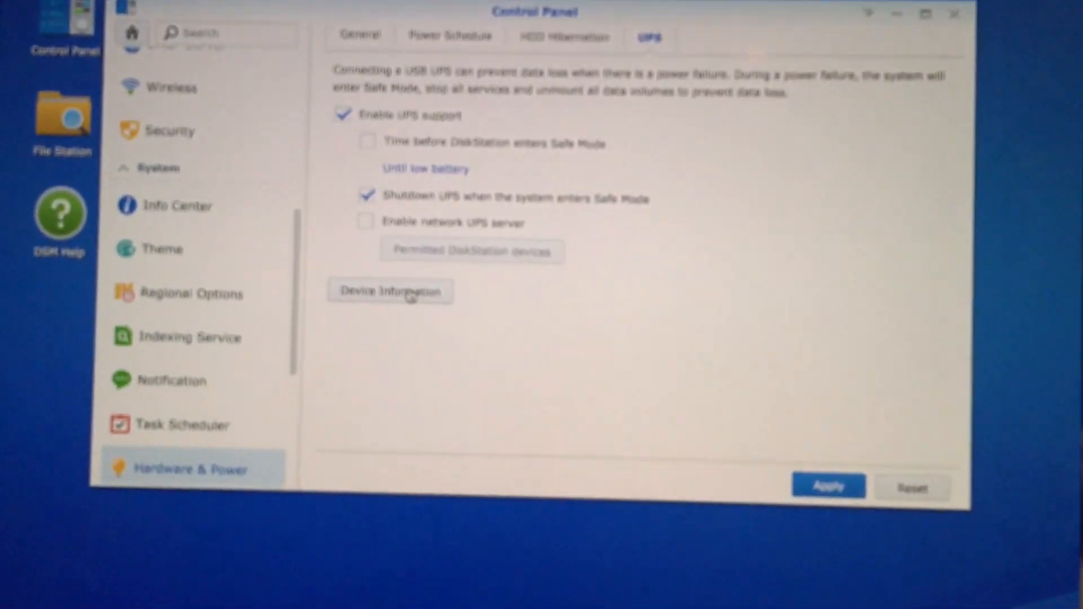
{"action": "left_click", "coordinate": [389, 291]}
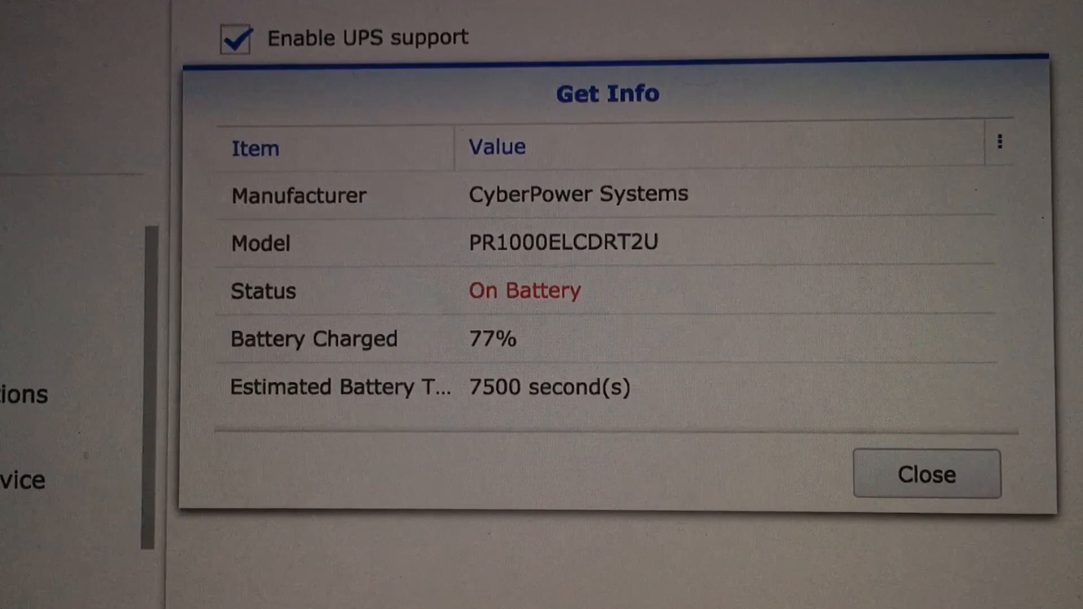
Dismiss the on-battery Get Info dialog, leaving UPS support and Safe Mode shutdown enabled.
{"action": "scroll", "scroll_direction": "up", "scroll_amount": 3}
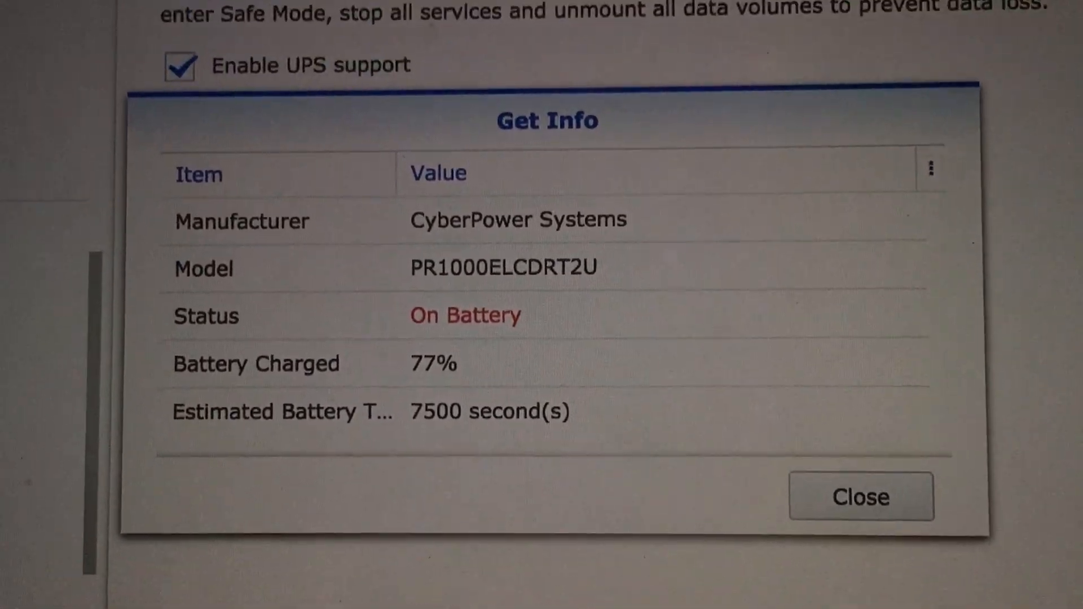
{"action": "left_click", "coordinate": [860, 497]}
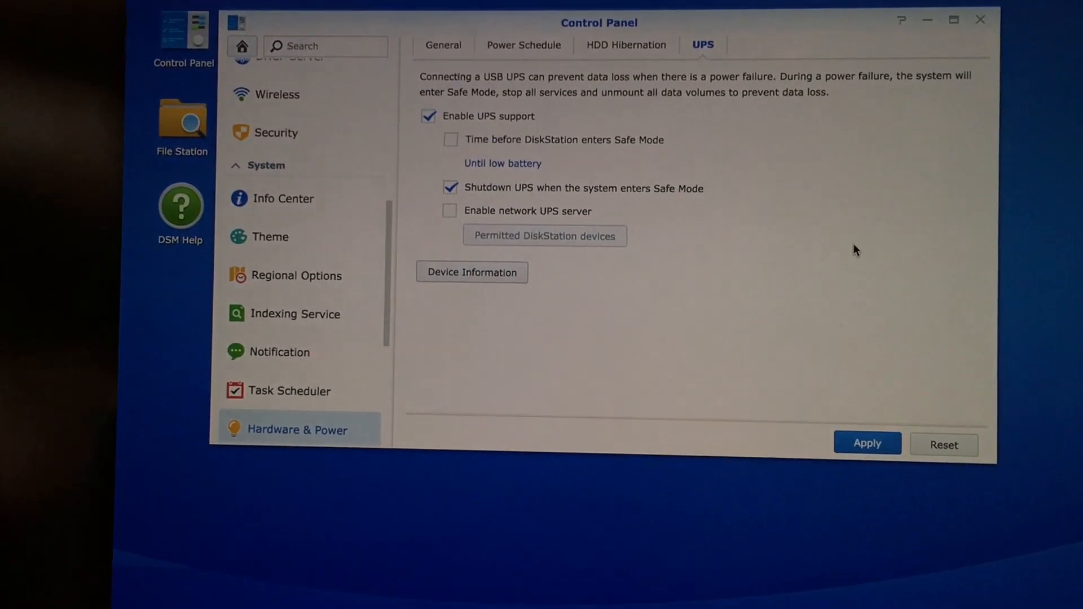
Briefly recheck the UPS Device Information, then return via Theme to Hardware & Power.
{"action": "left_click", "coordinate": [472, 272]}
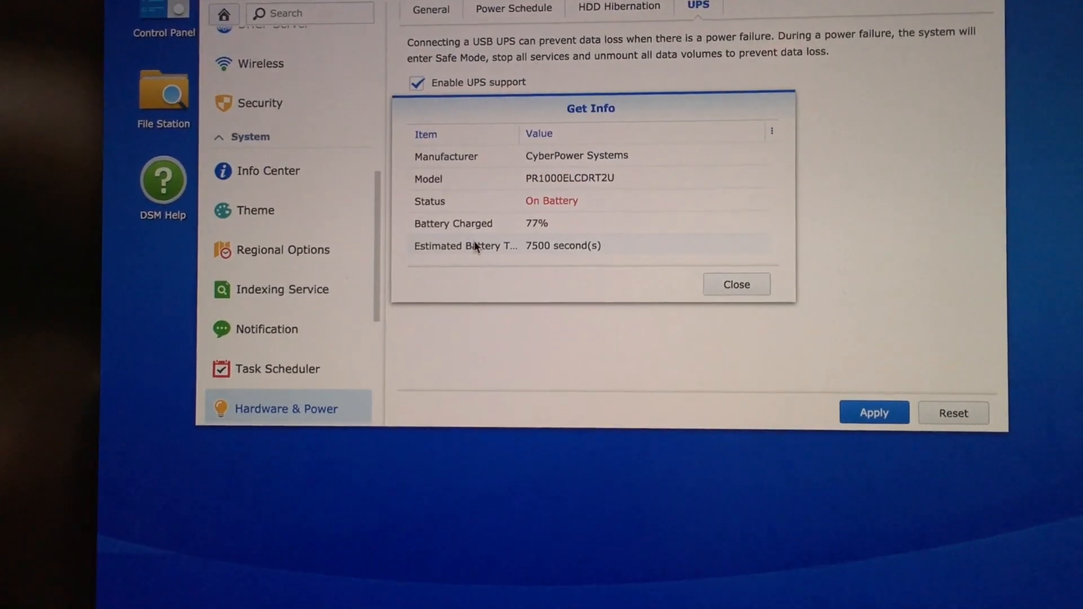
{"action": "left_click", "coordinate": [735, 284]}
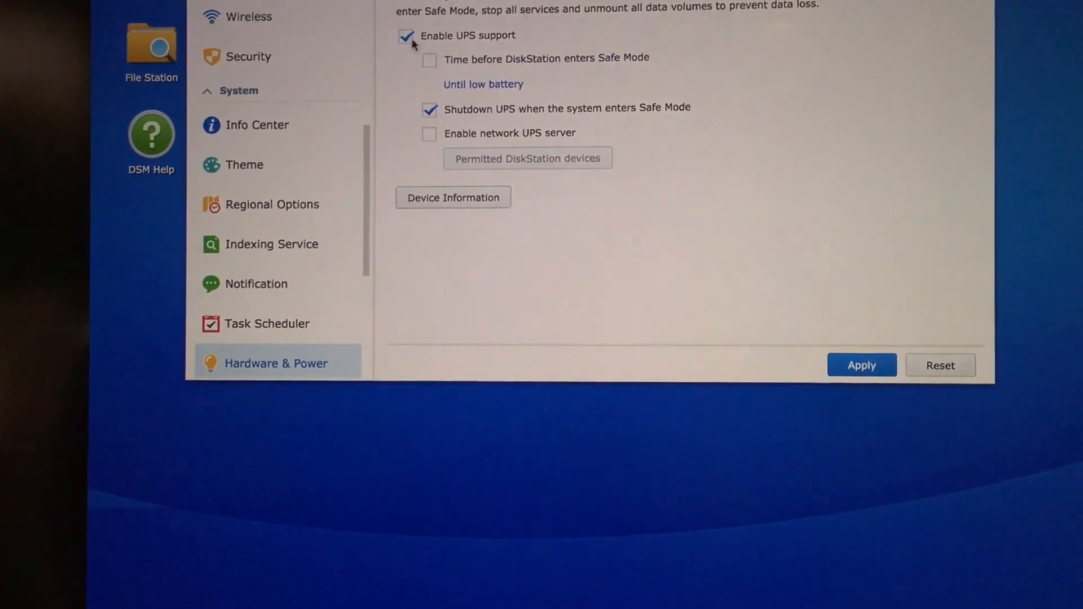
{"action": "left_click", "coordinate": [244, 165]}
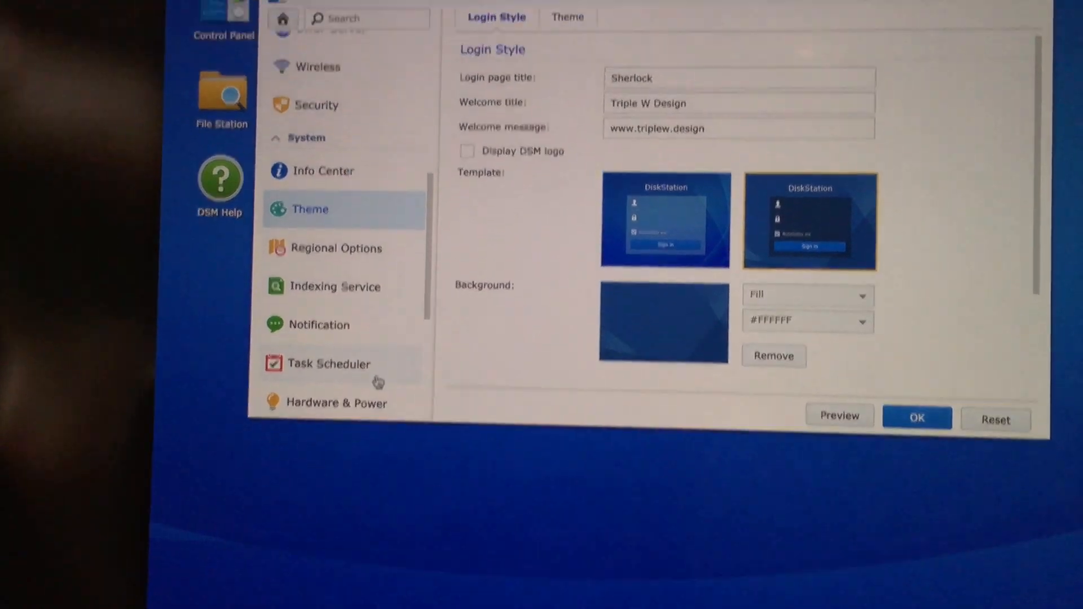
{"action": "left_click", "coordinate": [336, 403]}
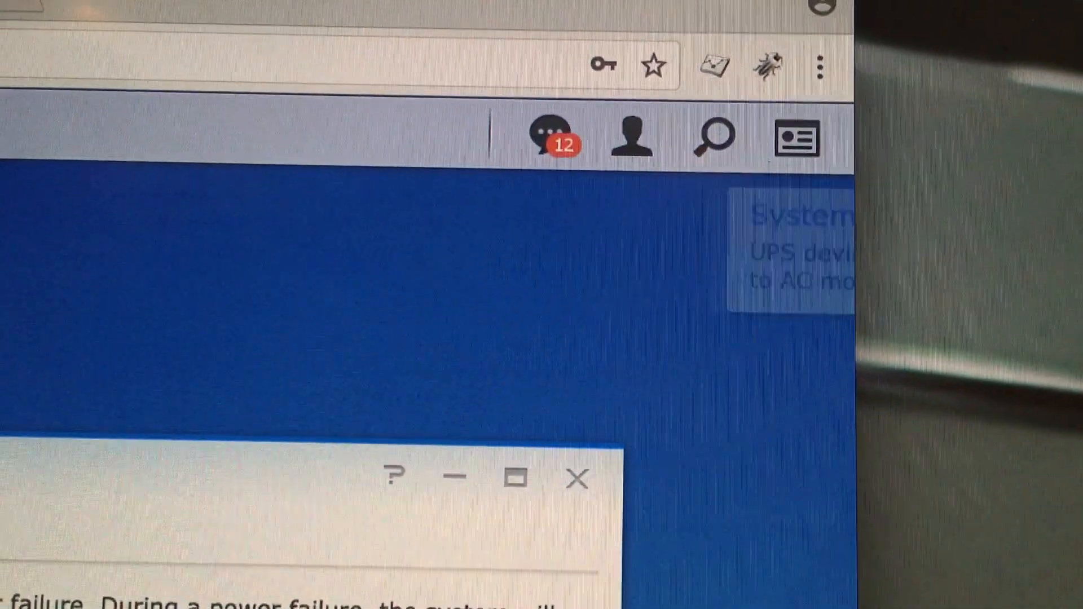
Confirm Device Information now reads Connected at 80%, about 7380 seconds runtime, and dismiss it.
{"action": "left_click", "coordinate": [558, 137]}
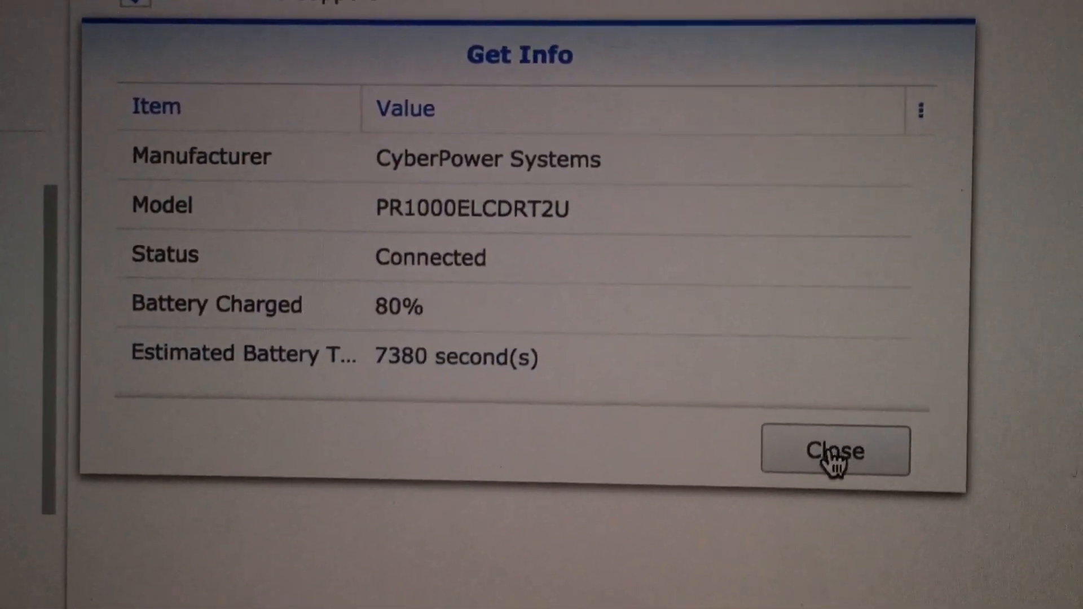
{"action": "left_click", "coordinate": [835, 450]}
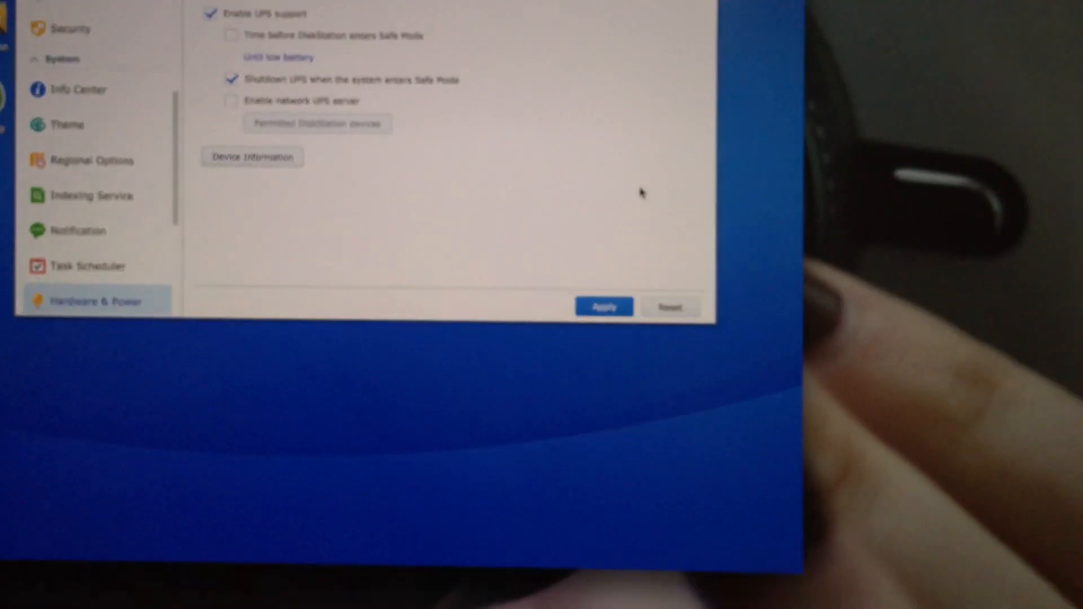